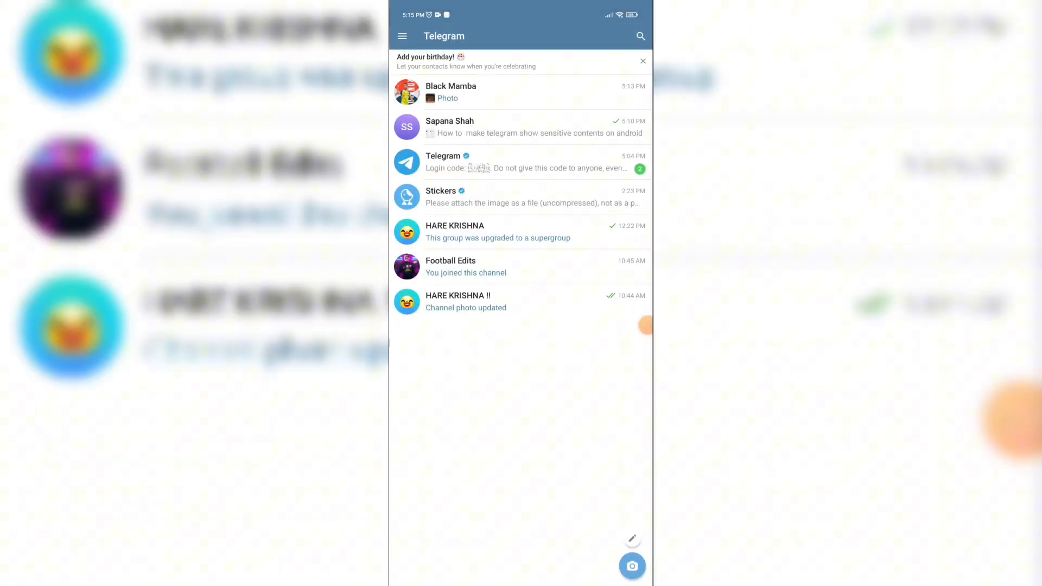
Select the courtyard photo in its chat and start forwarding it to reach the destination list.
click(450, 92)
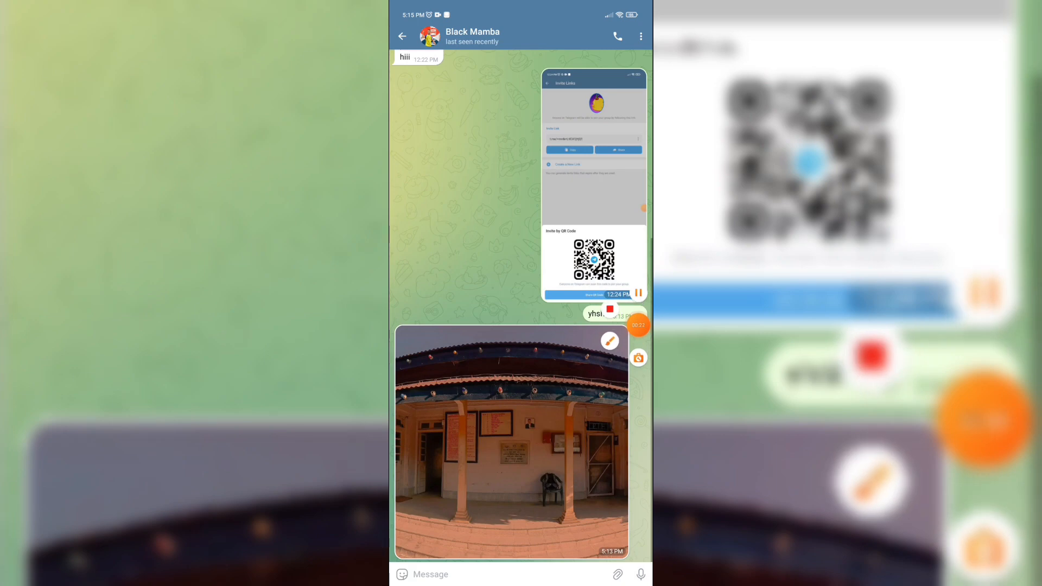
click(528, 443)
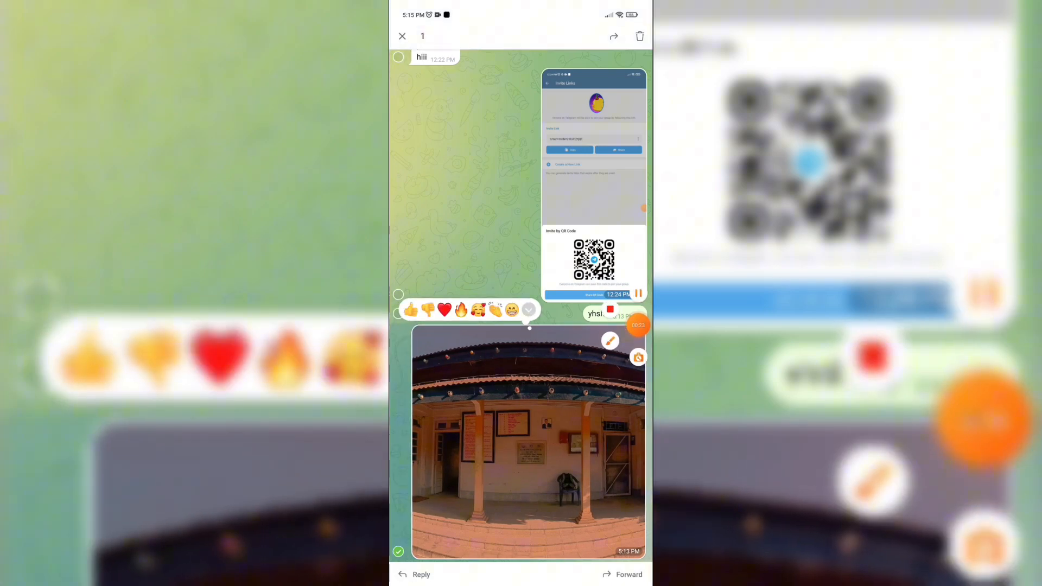
click(610, 340)
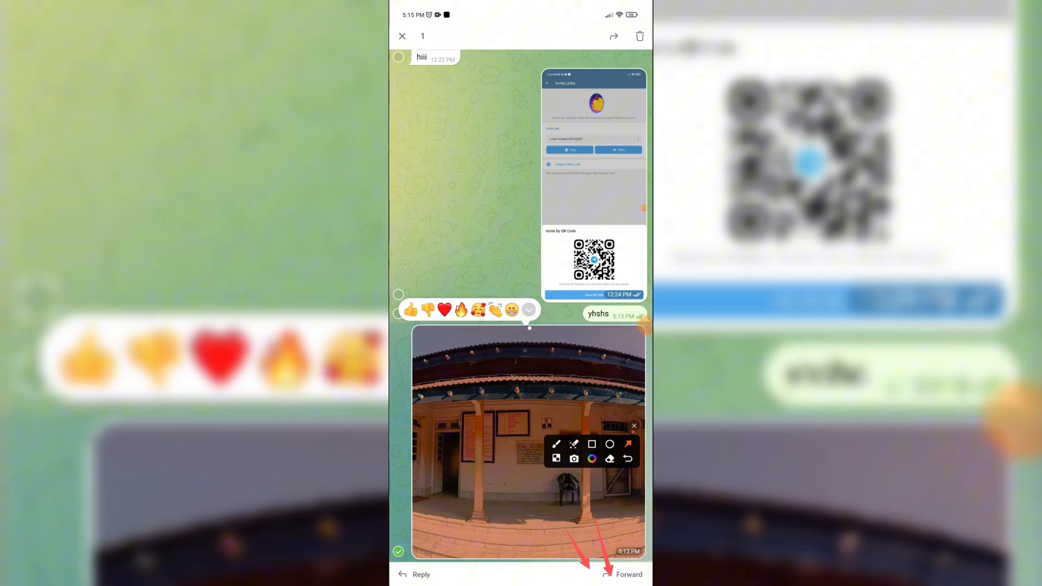
click(628, 574)
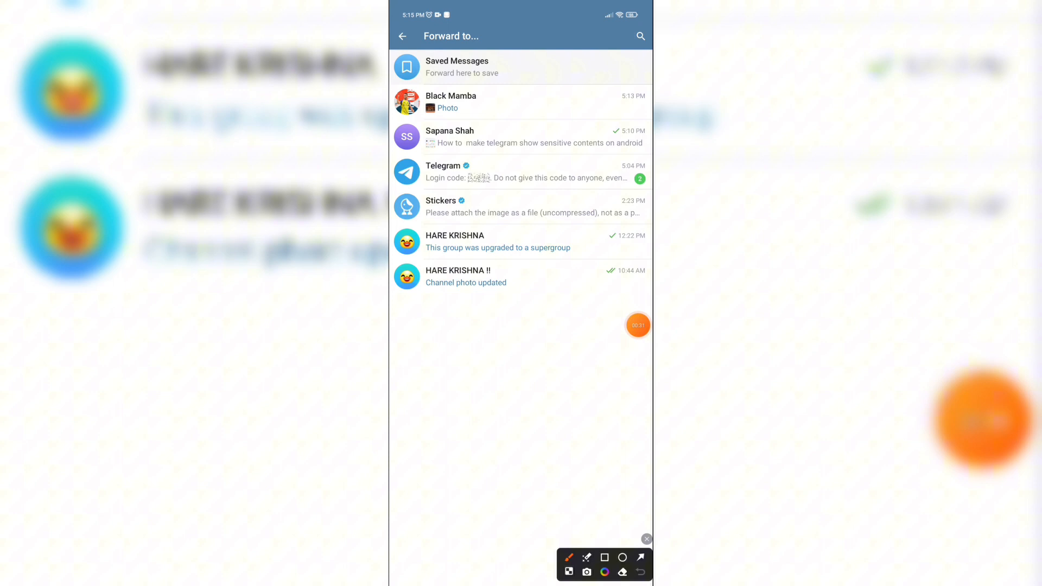
Choose HARE KRISHNA as the destination and bring up the forward options menu.
click(639, 557)
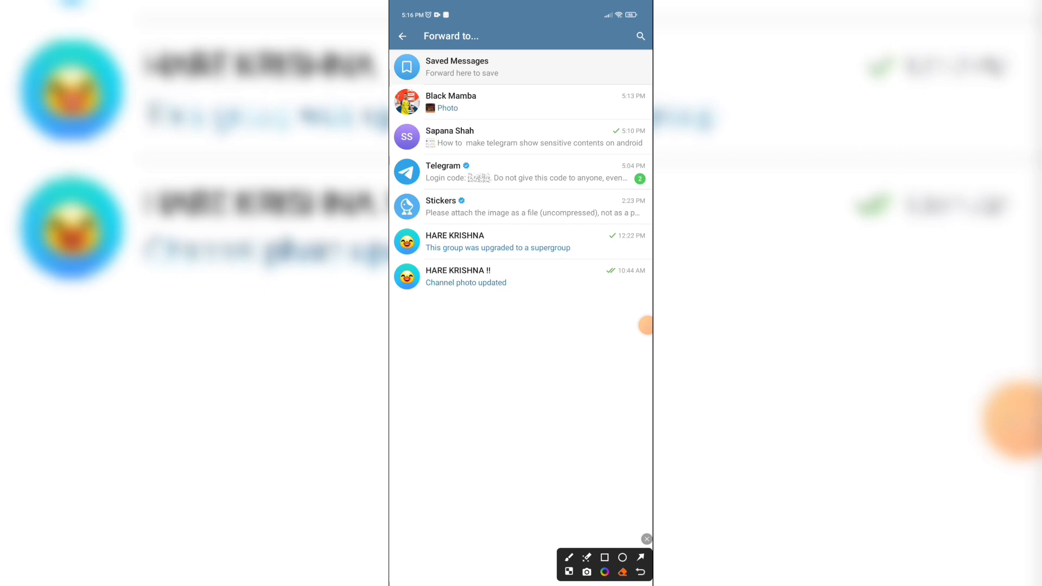
click(455, 241)
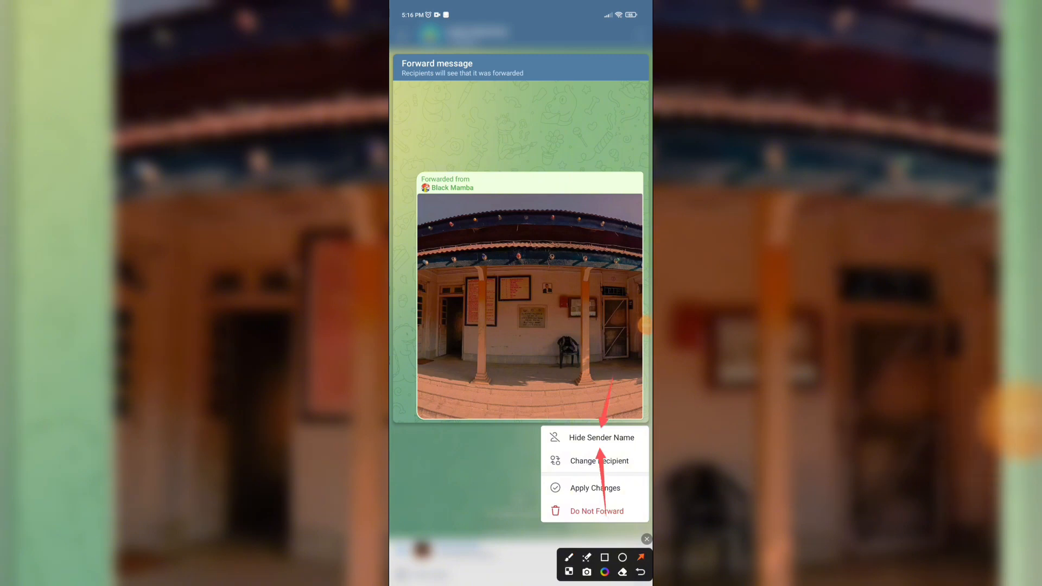
Hide the sender's name and apply, staging the photo in HARE KRISHNA unsent.
click(600, 437)
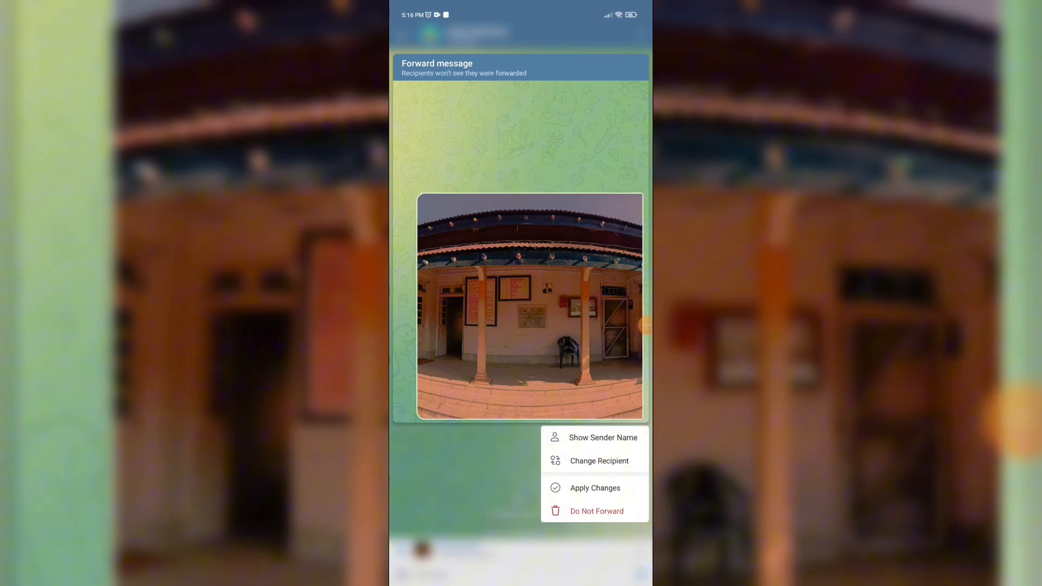
click(593, 487)
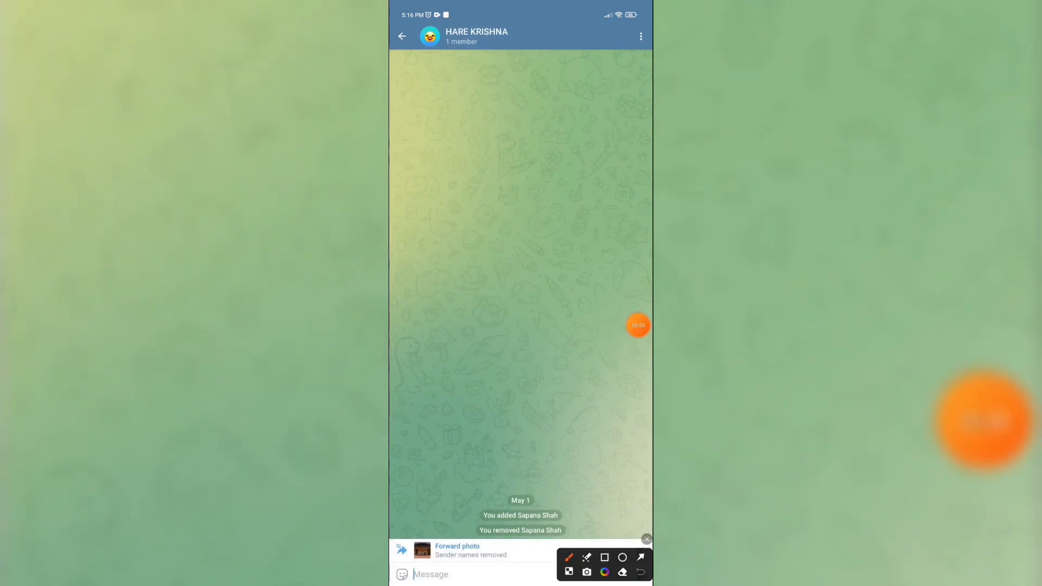
click(644, 539)
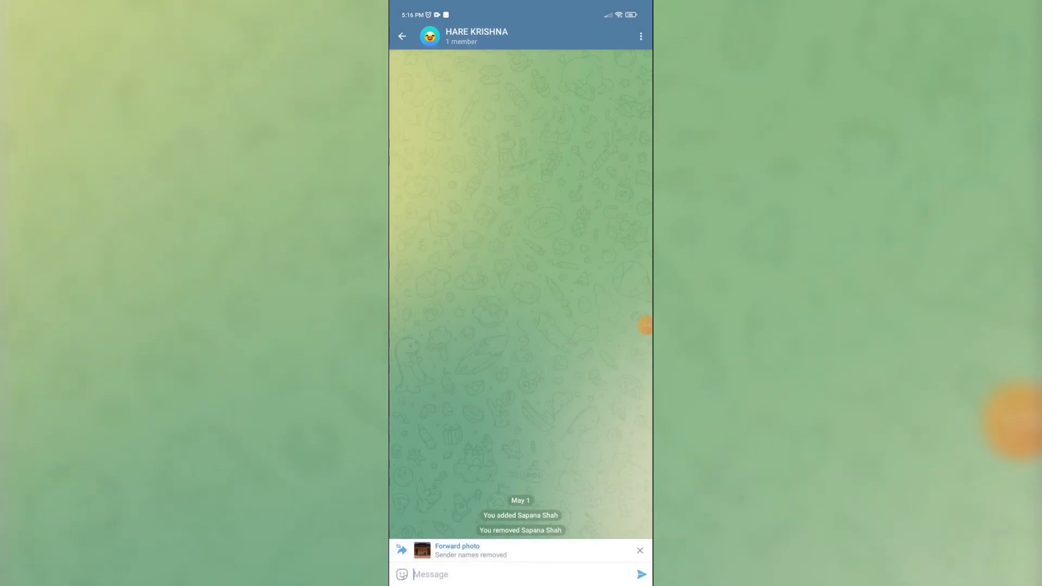
Send the photo and reopen HARE KRISHNA to confirm it shows no 'Forwarded from' line.
click(401, 36)
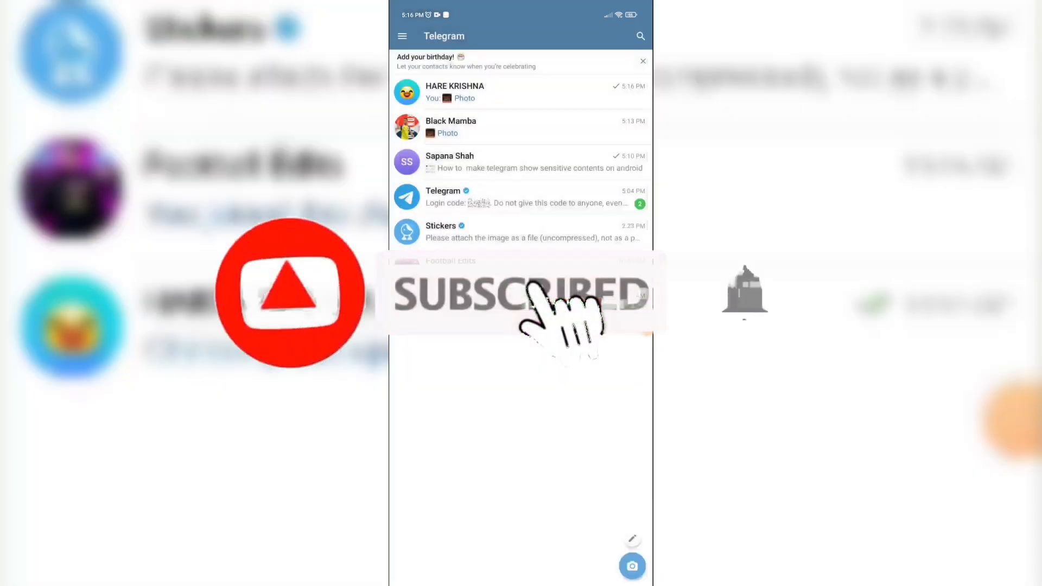
click(455, 92)
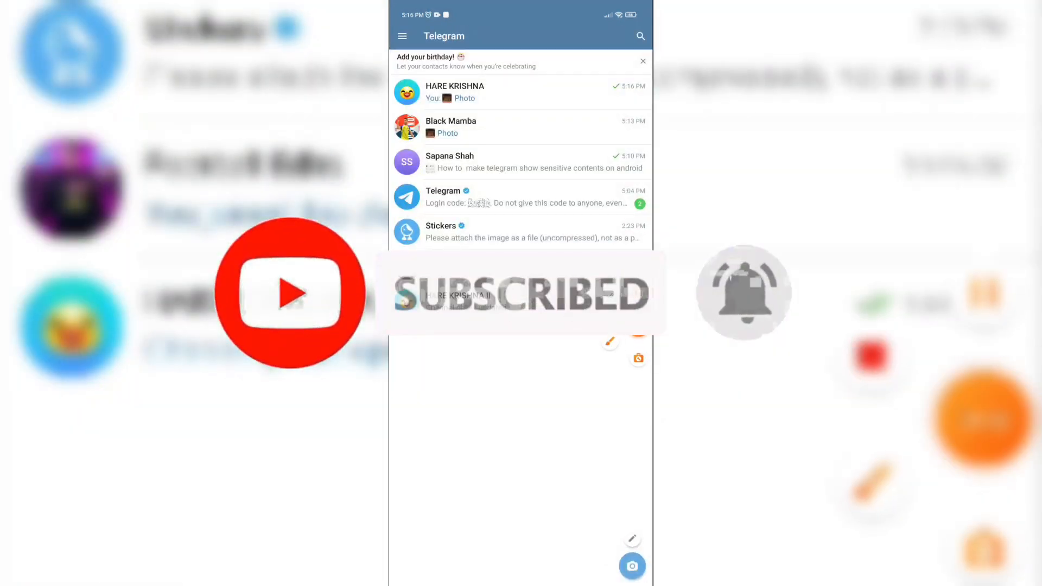
click(454, 91)
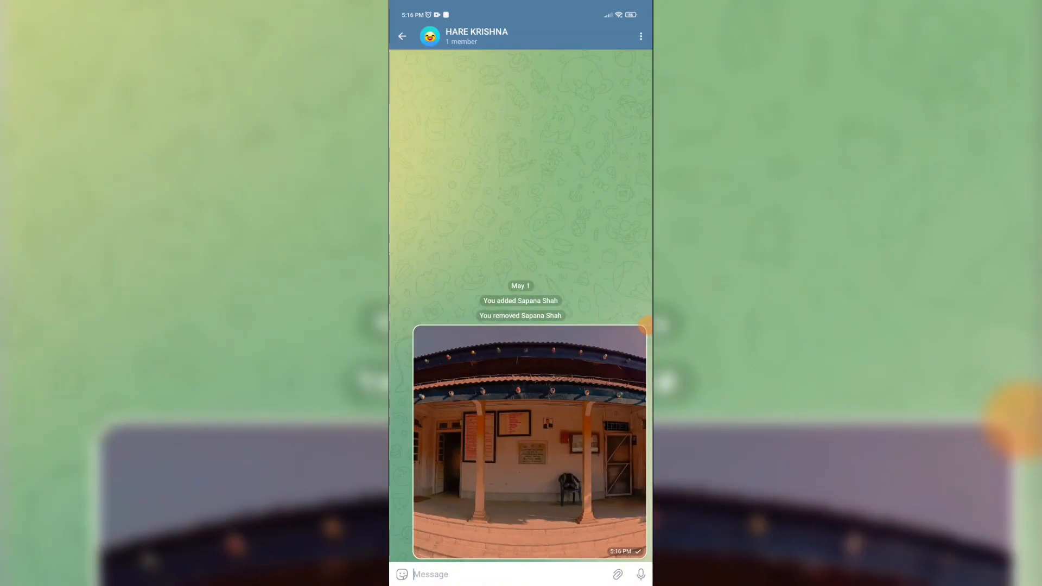